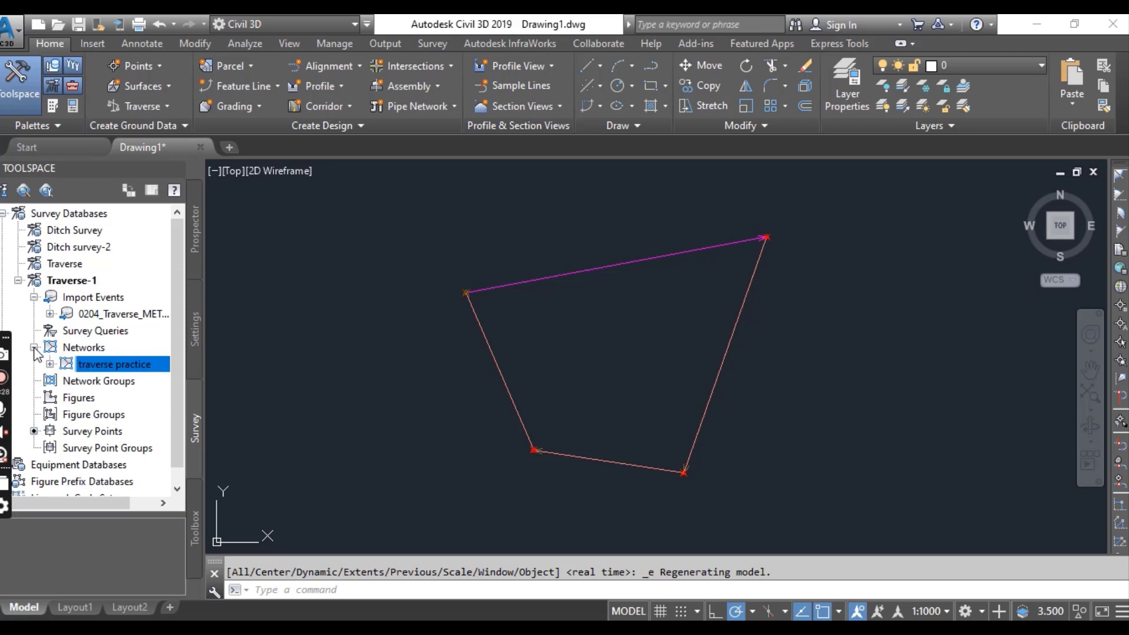
- Expand the 'traverse practice' survey network and list its control points in the list view
click(53, 363)
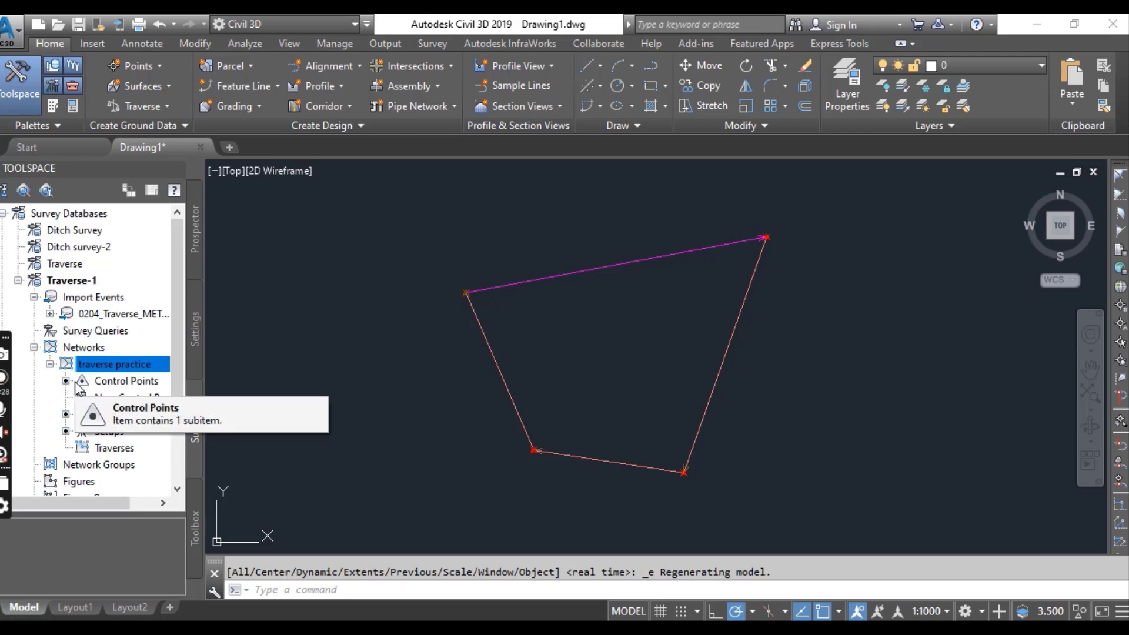
click(125, 380)
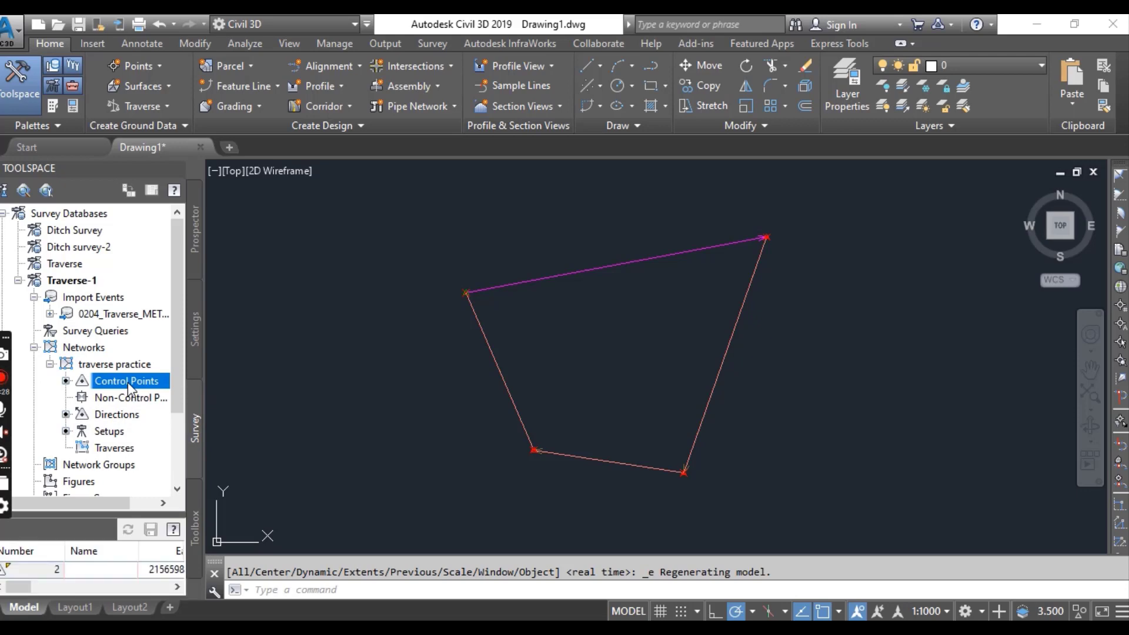
right_click(126, 380)
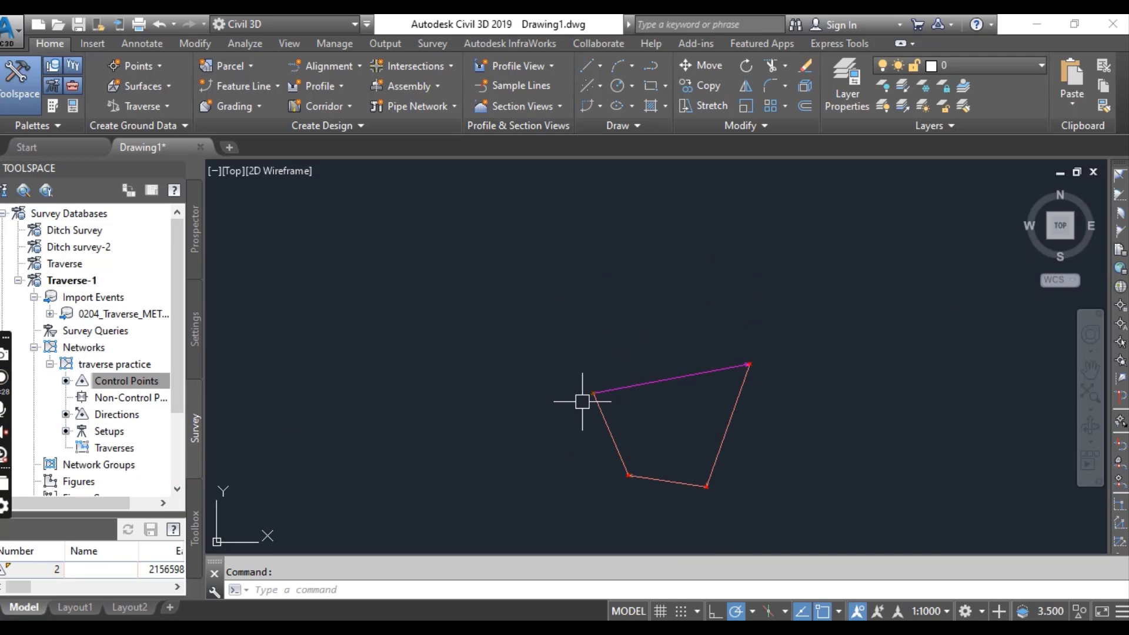
click(126, 380)
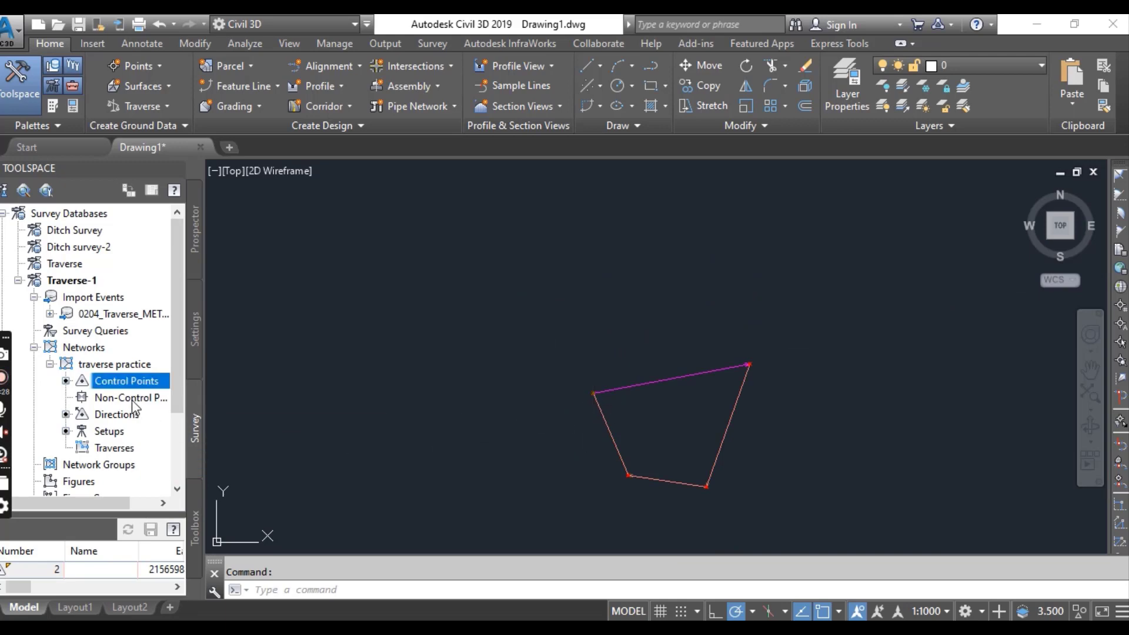
mouse_move(130, 398)
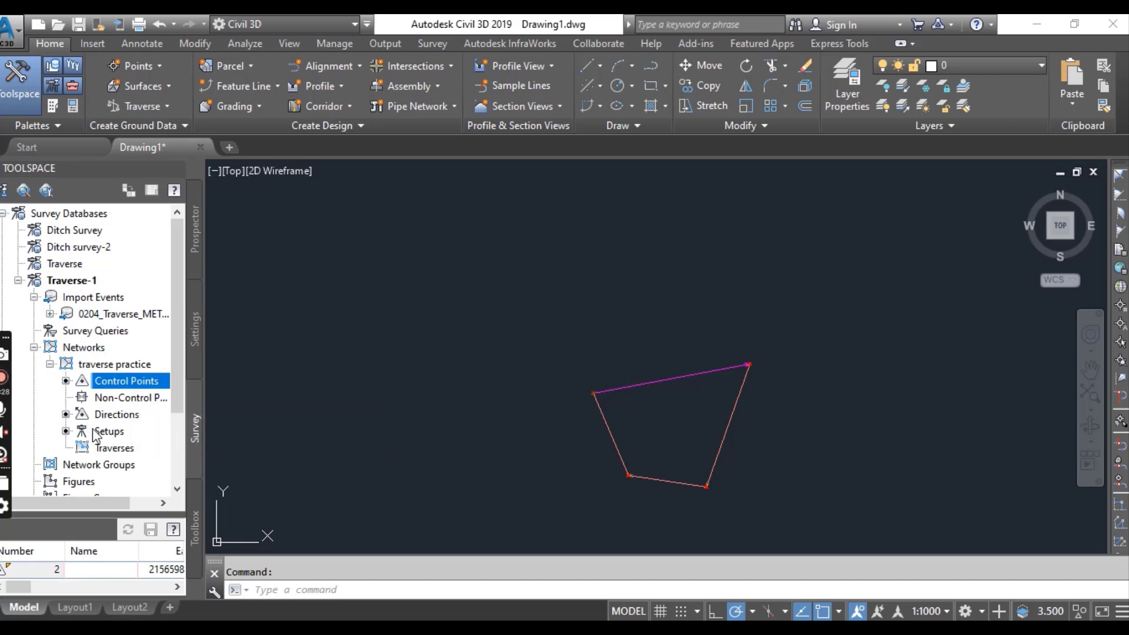
mouse_move(109, 419)
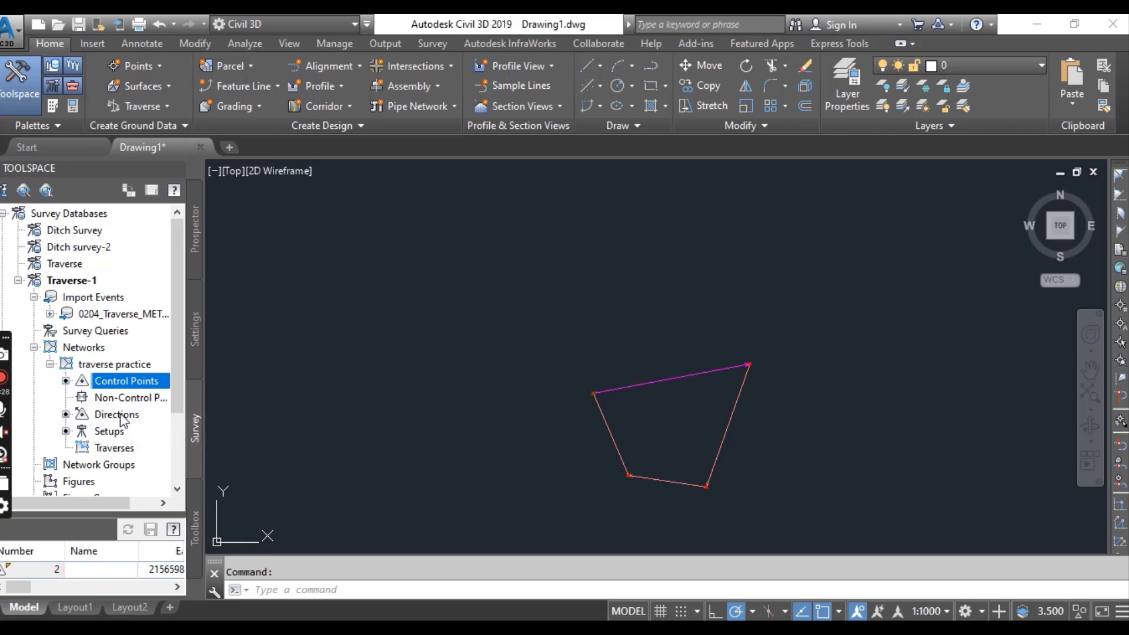
- List the network's directions (point 2 to 1), its setups, and its empty traverses collection
click(117, 414)
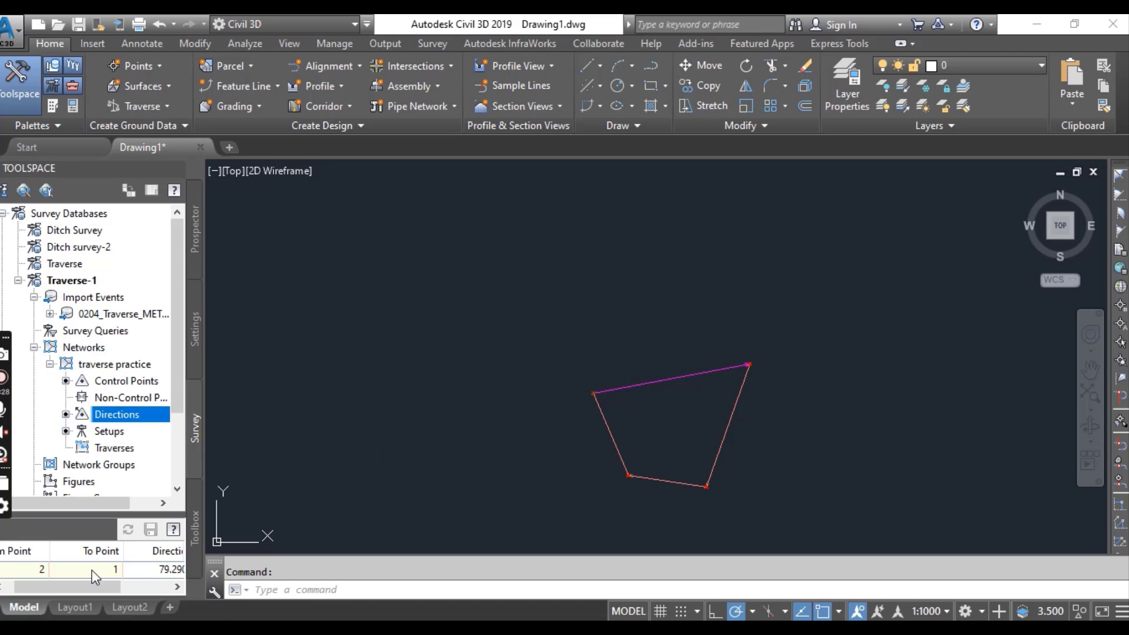
click(109, 430)
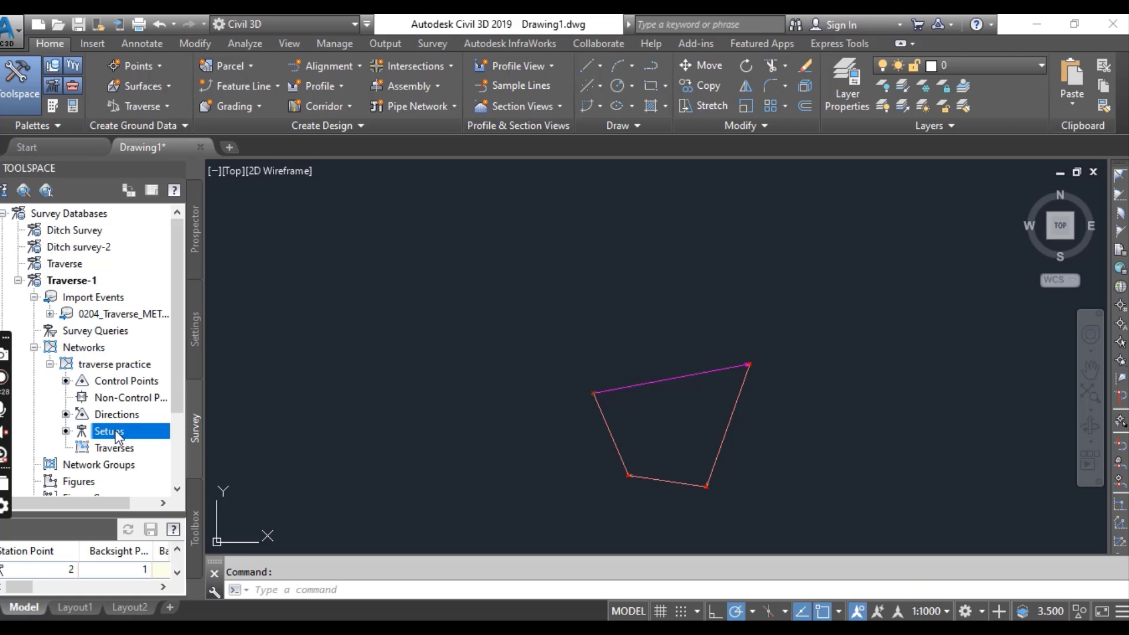
click(115, 447)
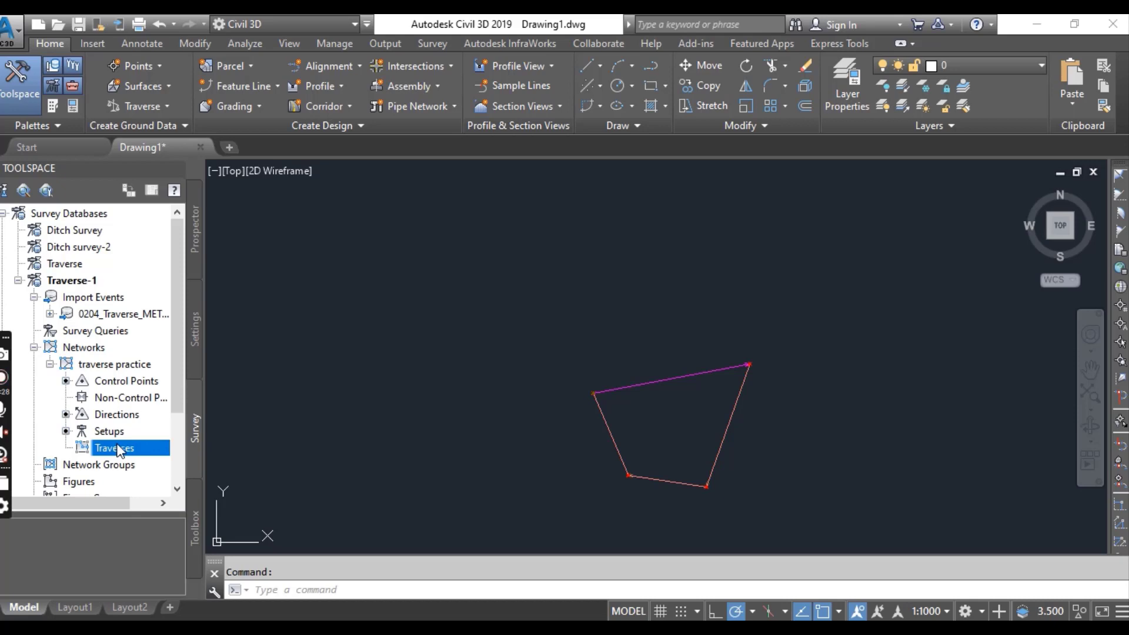
mouse_move(139, 417)
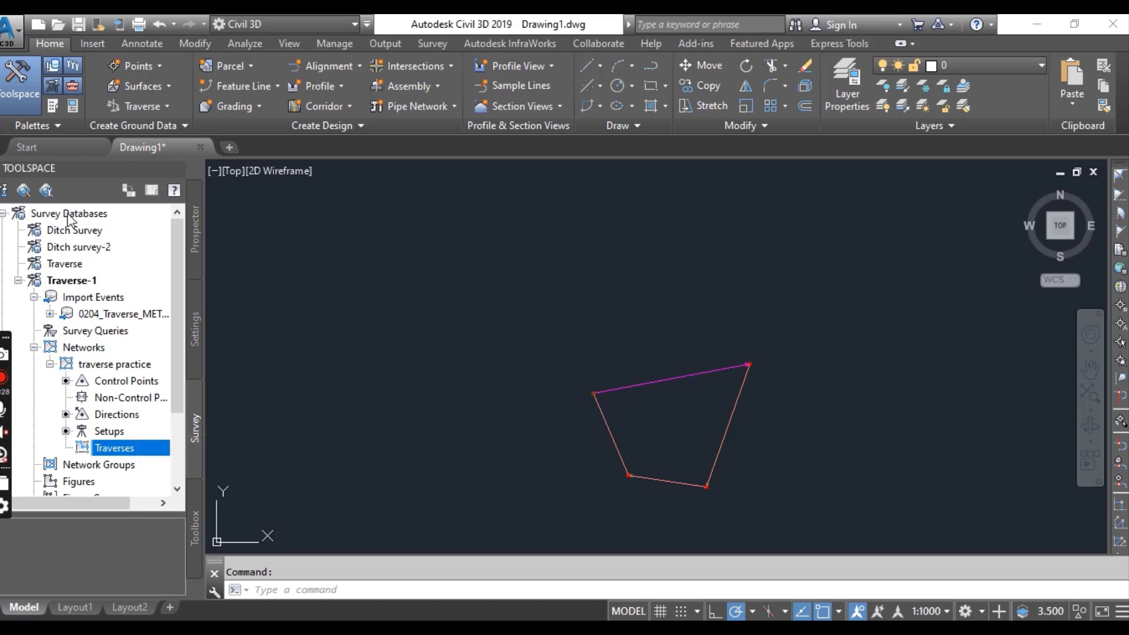
- Drill from Survey Databases through Traverse-1 to traverse practice and show the Traverses shortcut menu
click(69, 213)
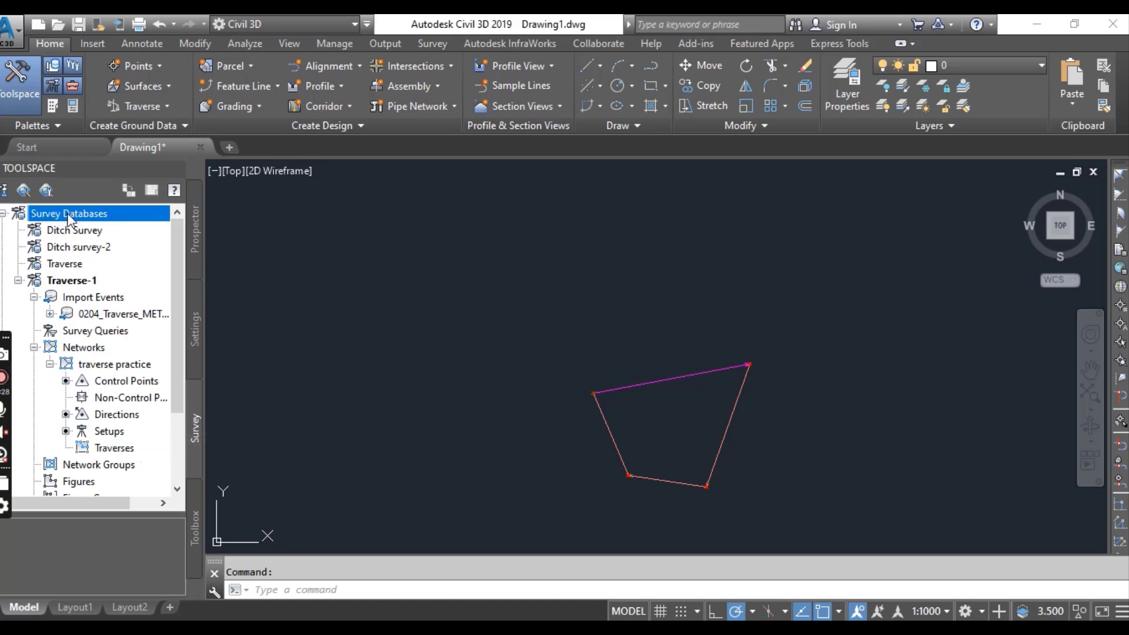
click(71, 280)
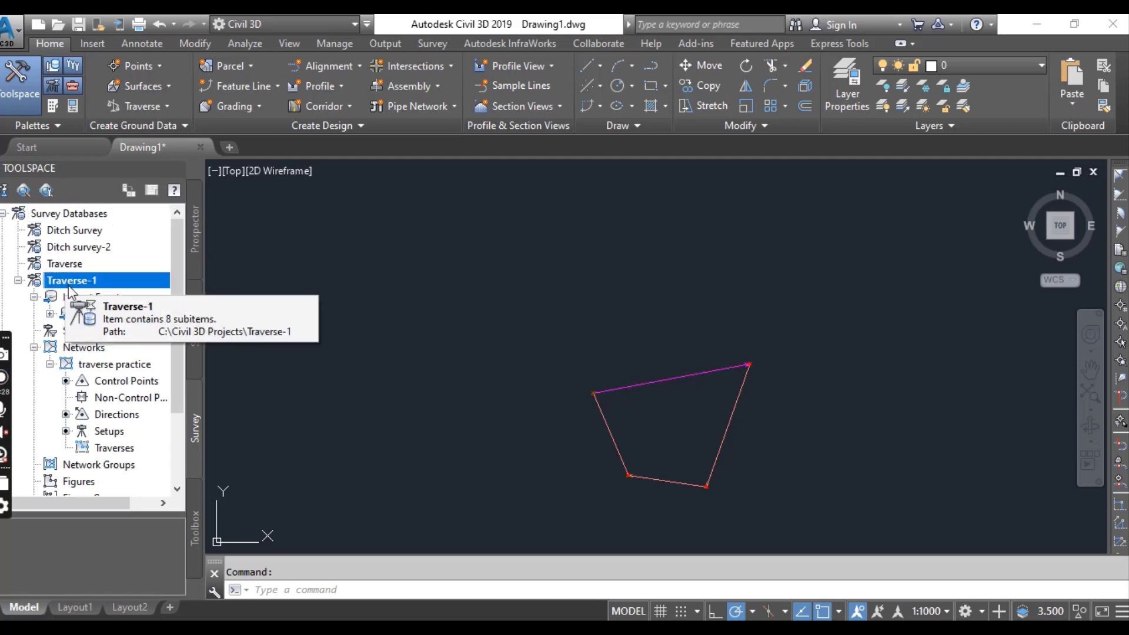
click(83, 347)
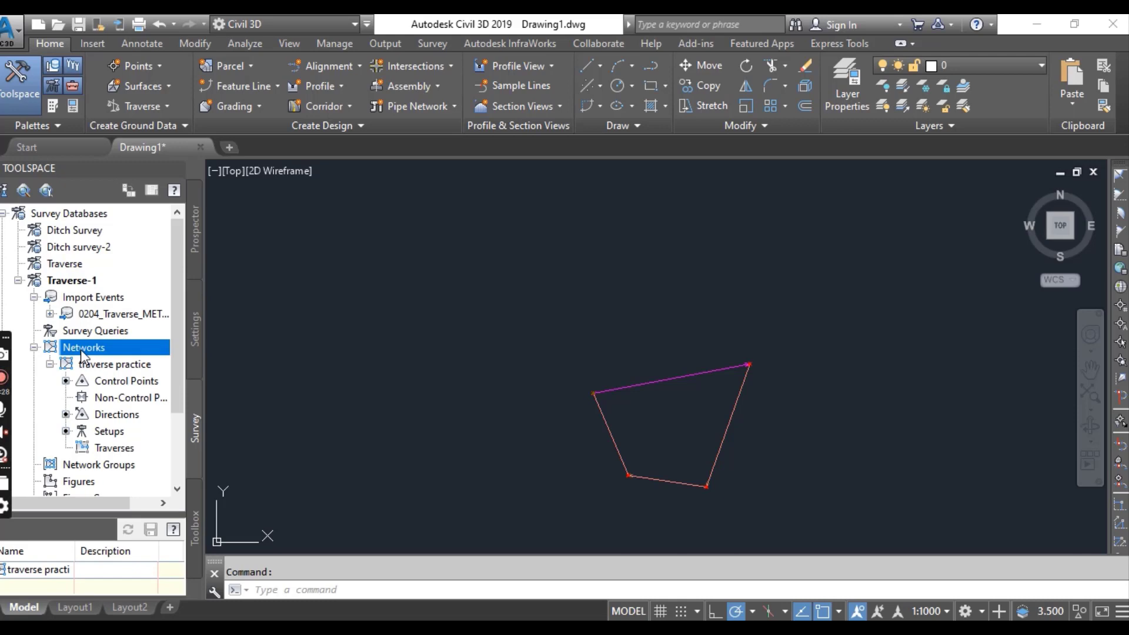
click(114, 364)
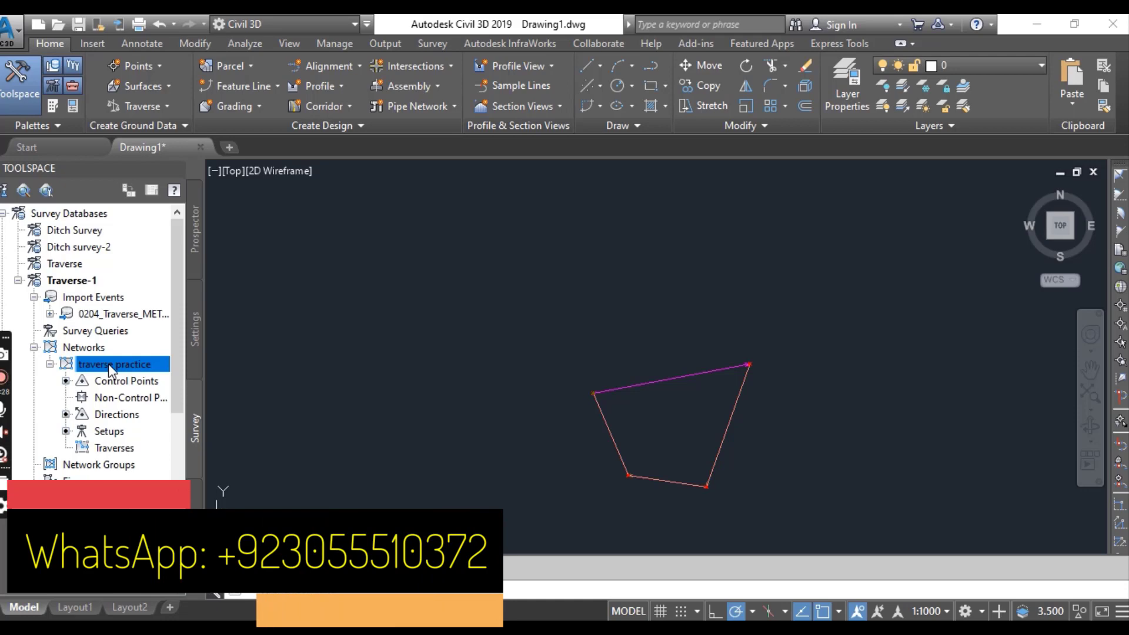
right_click(114, 447)
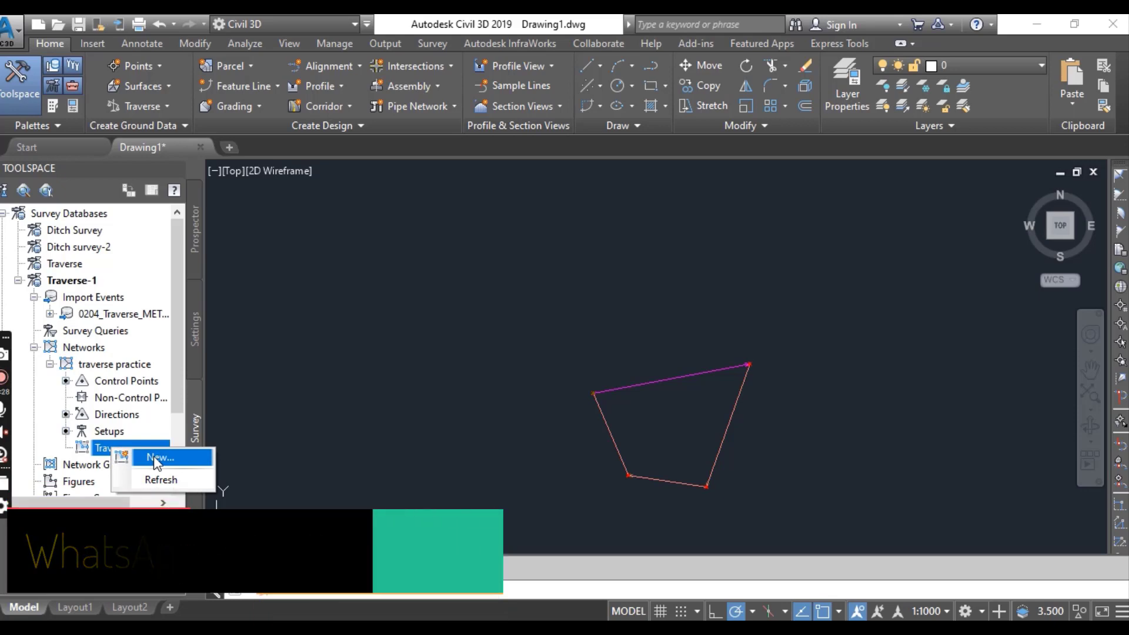
- Create Traverse 2 with initial station 2, backsight 1, stations 3, 4, 1 and final foresight 2
click(159, 457)
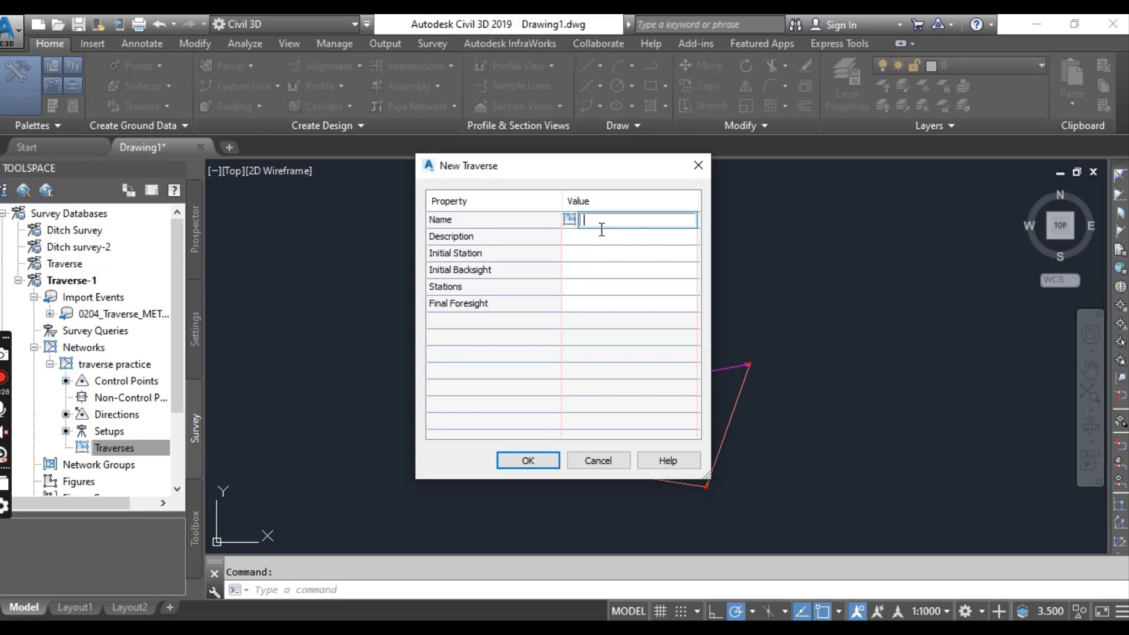
text(Traver)
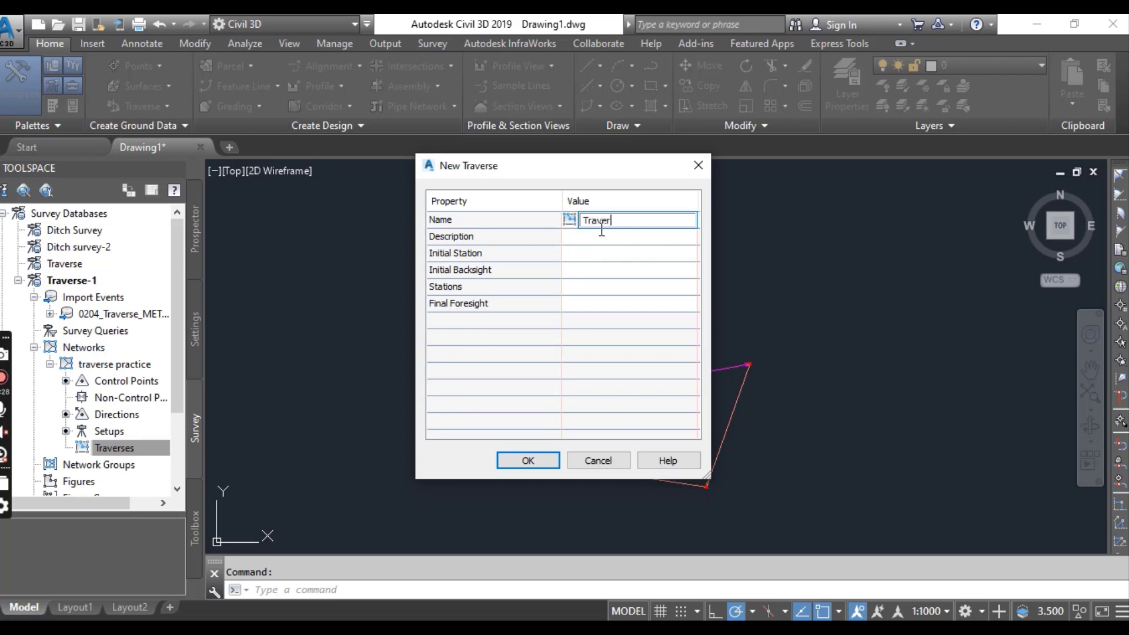
text(se 2)
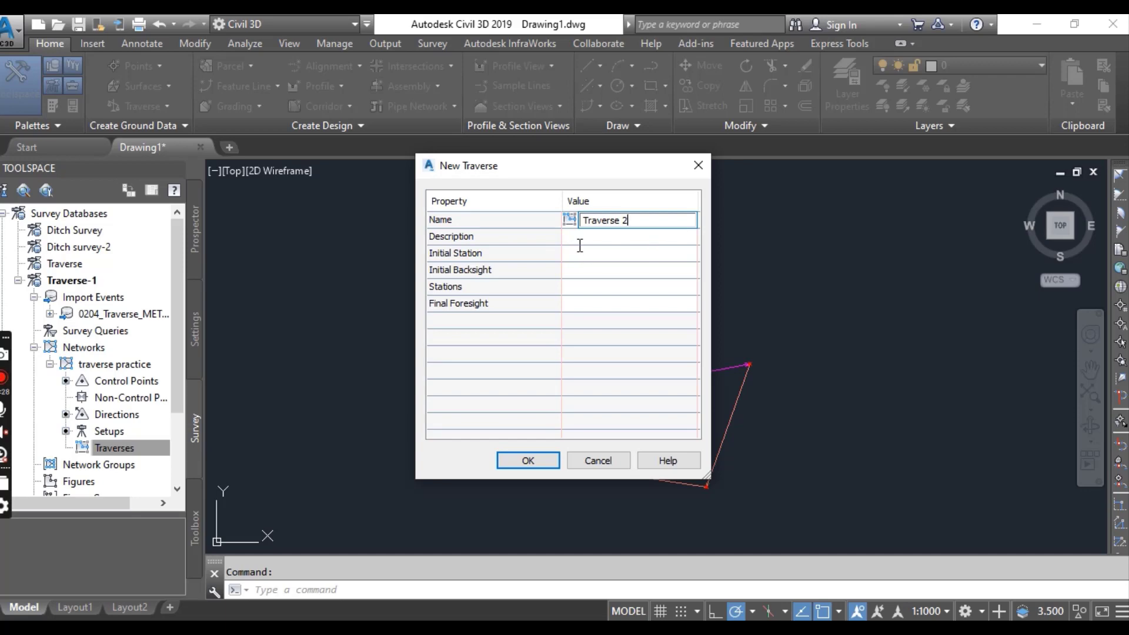
click(629, 253)
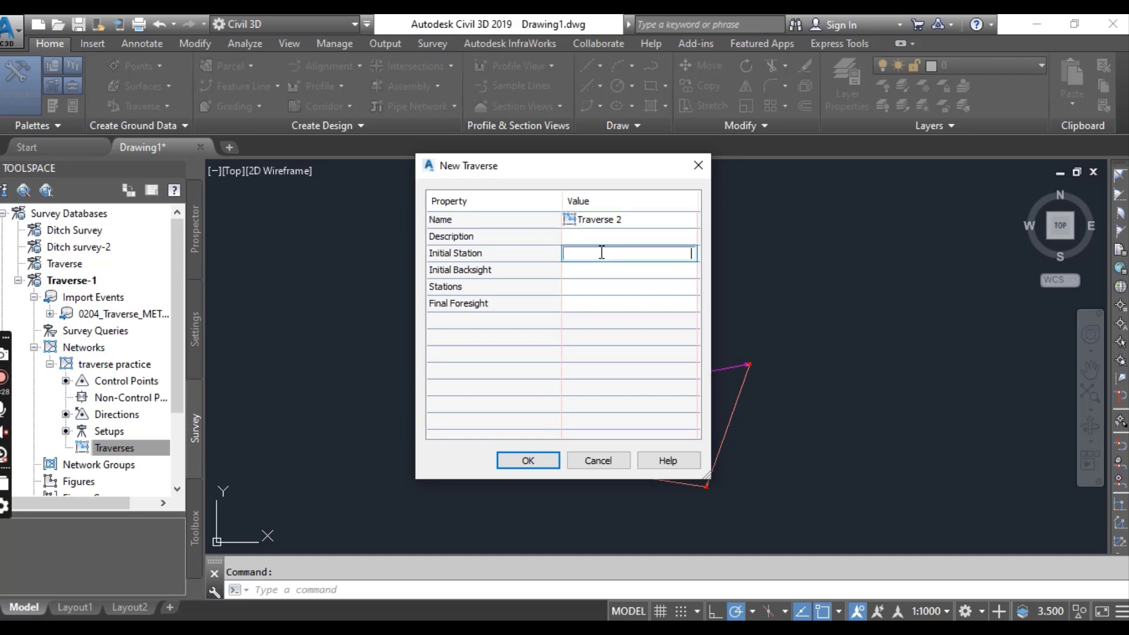
text(2)
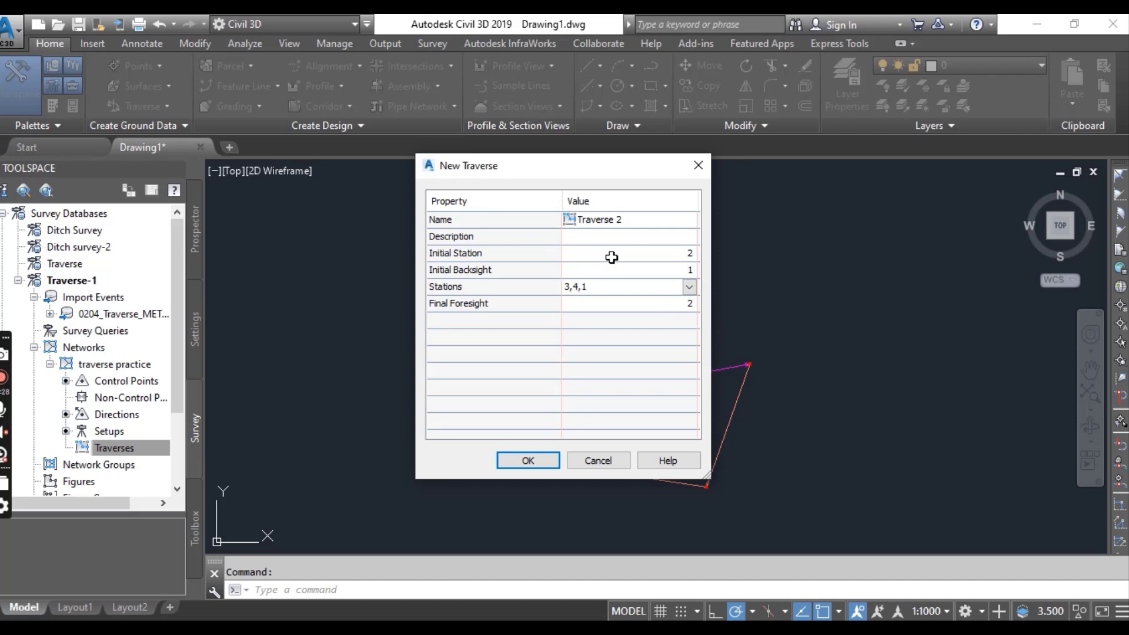
mouse_move(612, 262)
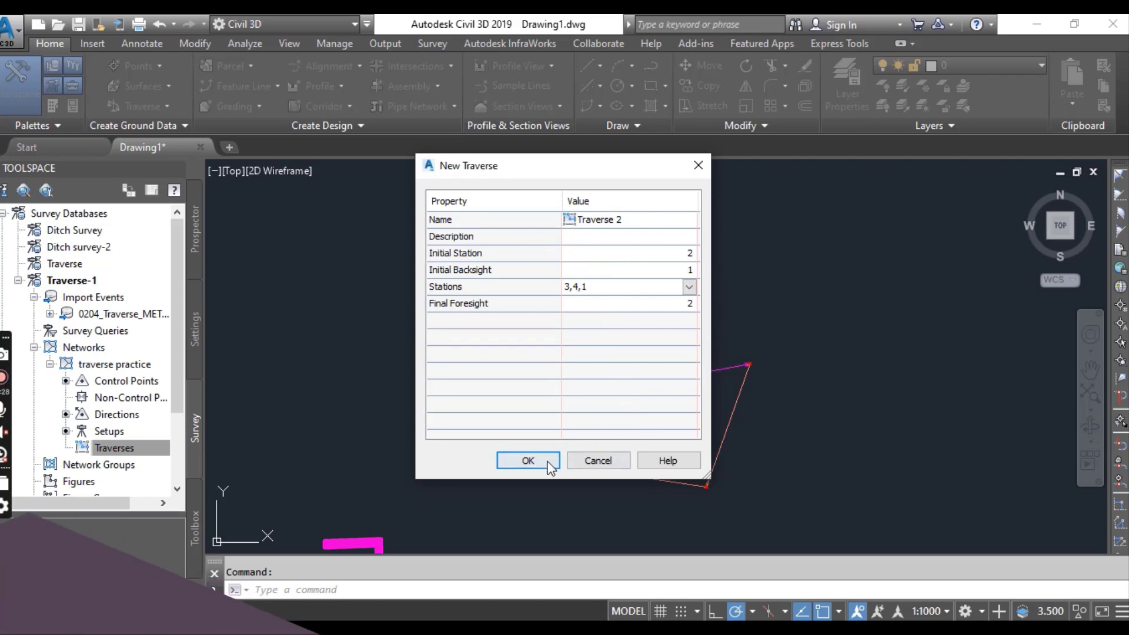
click(527, 460)
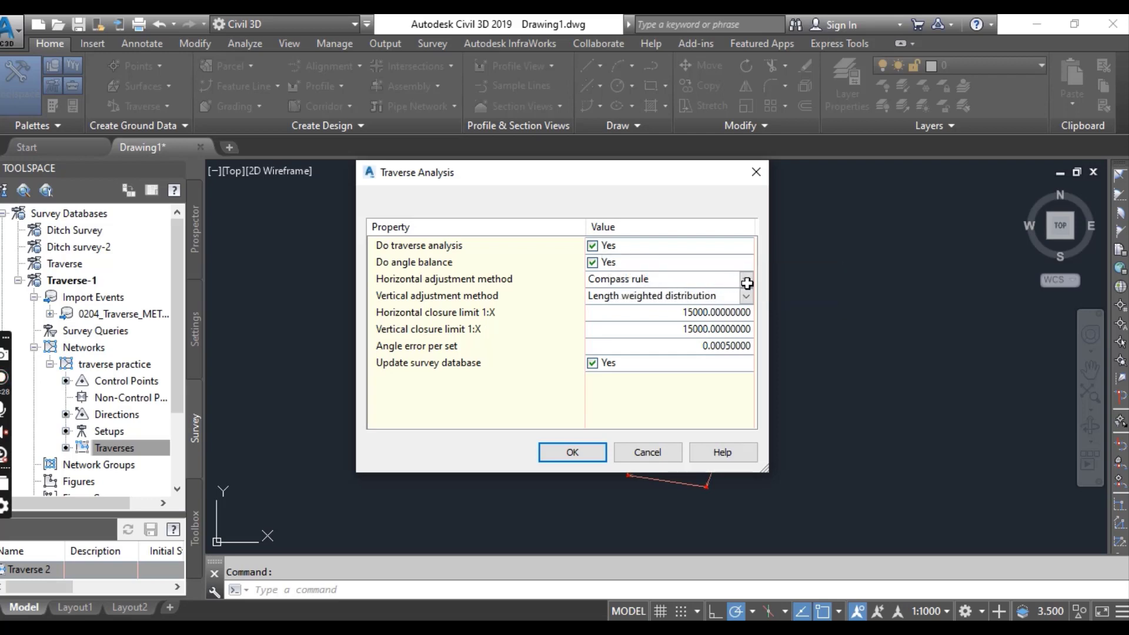
- Choose least squares for both the horizontal and vertical adjustment methods in Traverse Analysis
click(747, 280)
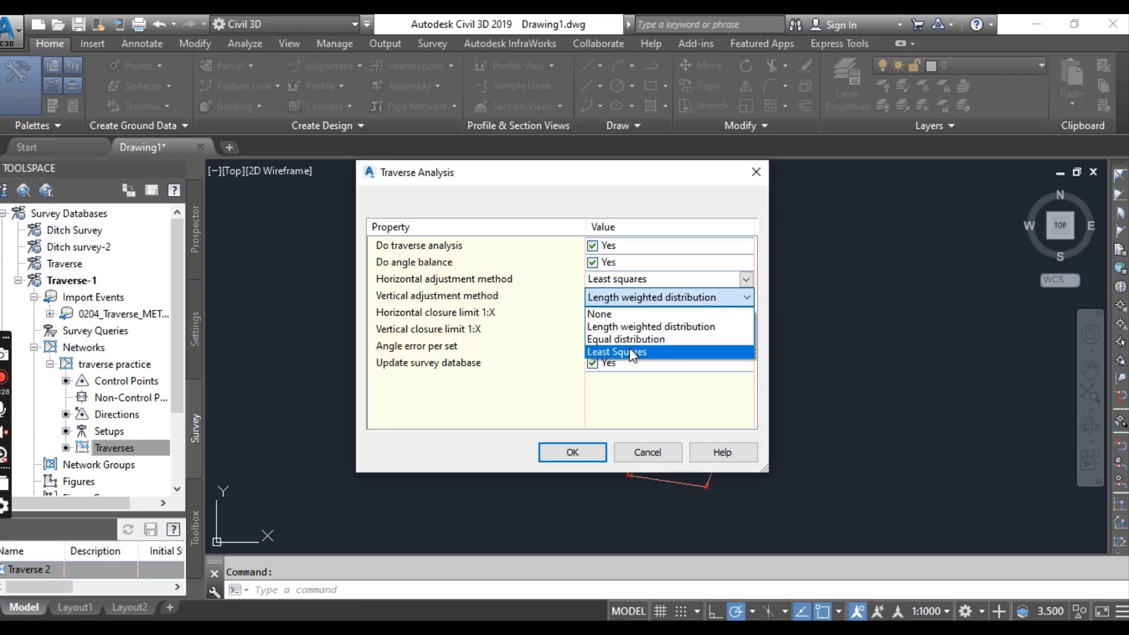
click(615, 352)
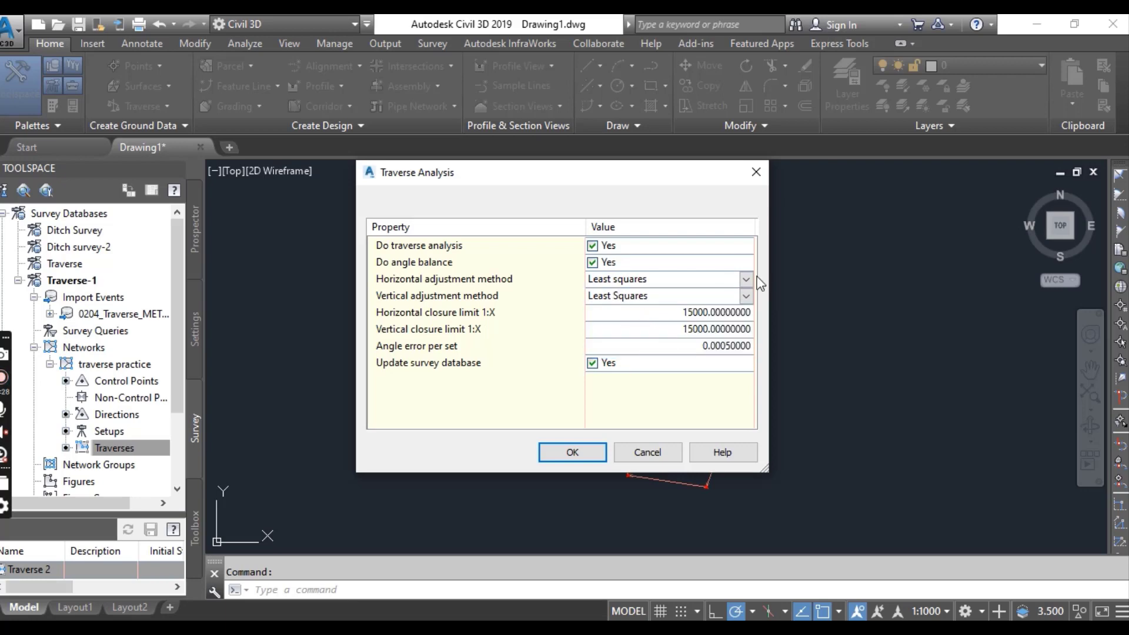
click(746, 280)
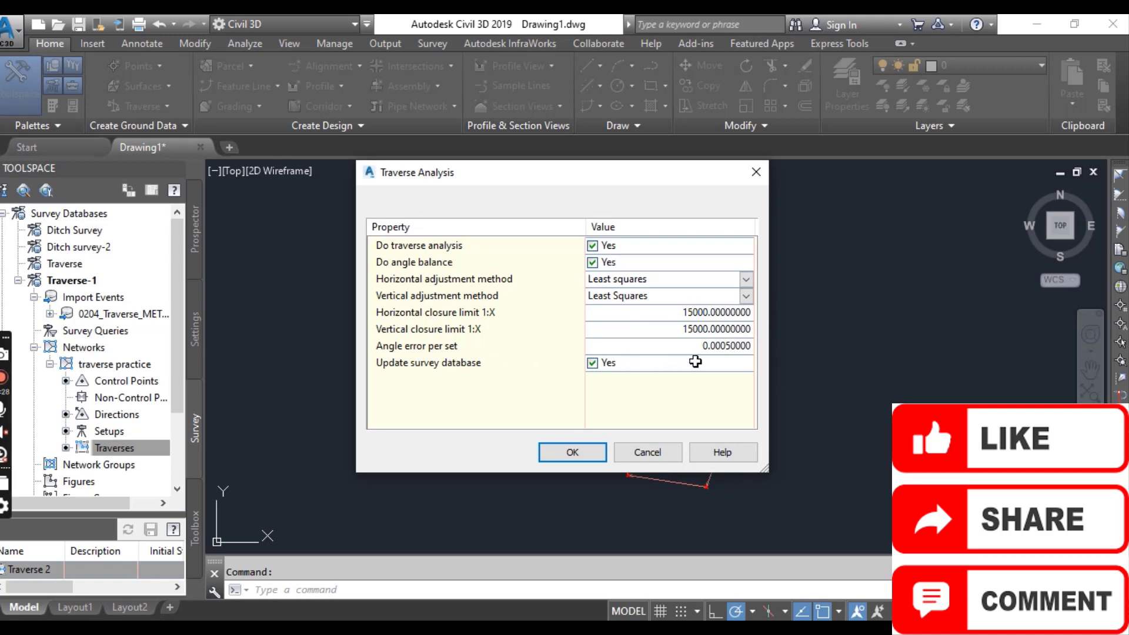
mouse_move(695, 362)
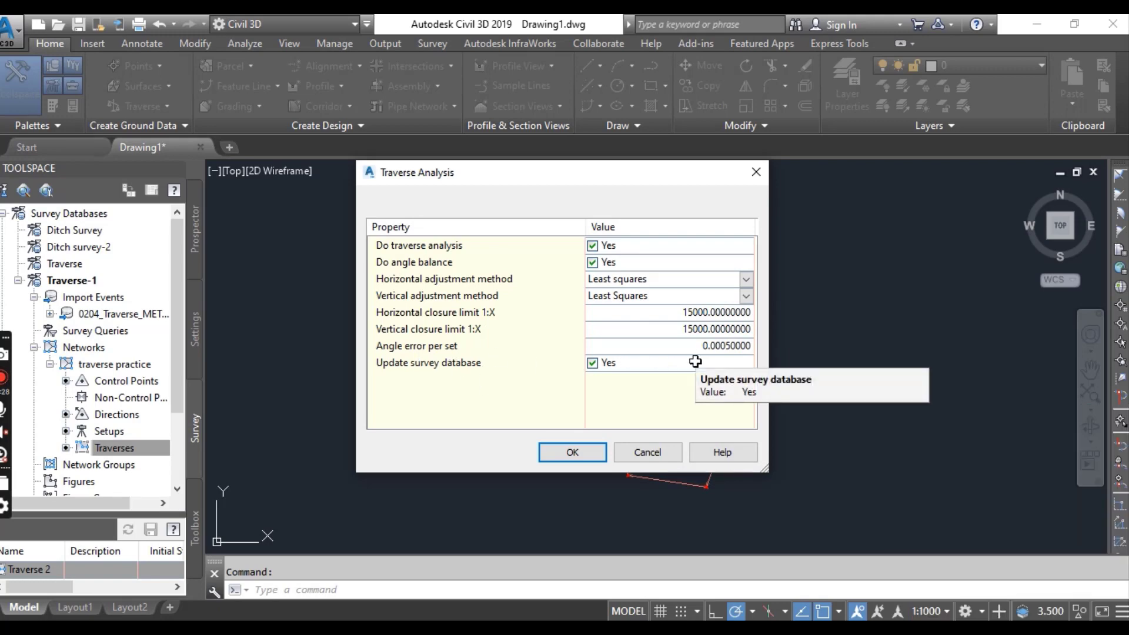
click(669, 313)
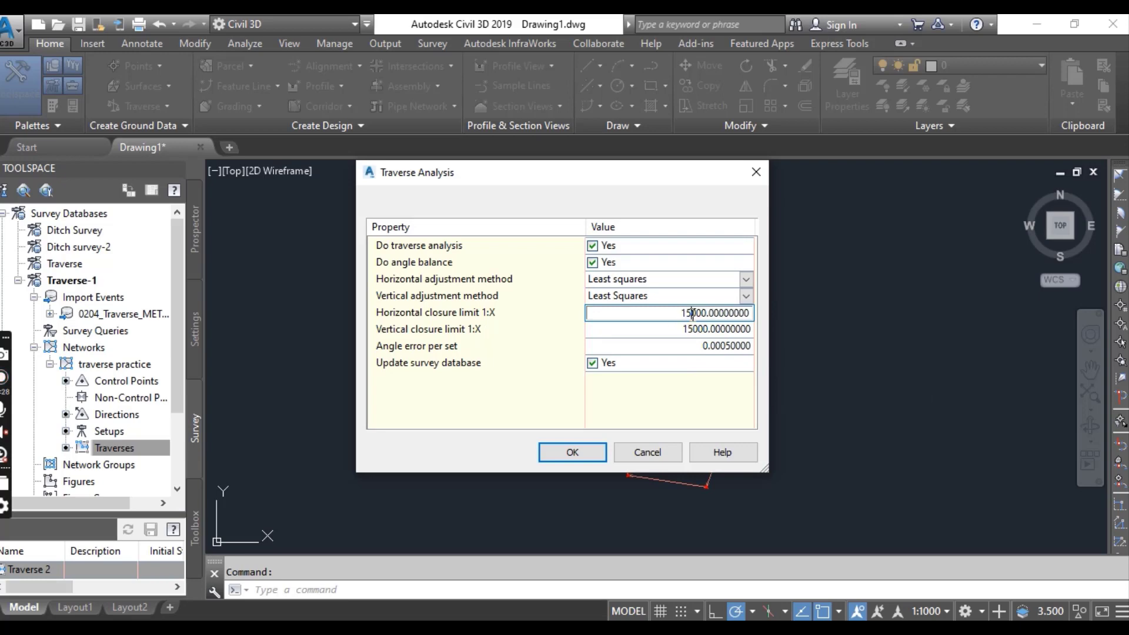
- Set horizontal and vertical closure limits to 1:20000 and run the traverse analysis
text(20000.00000000)
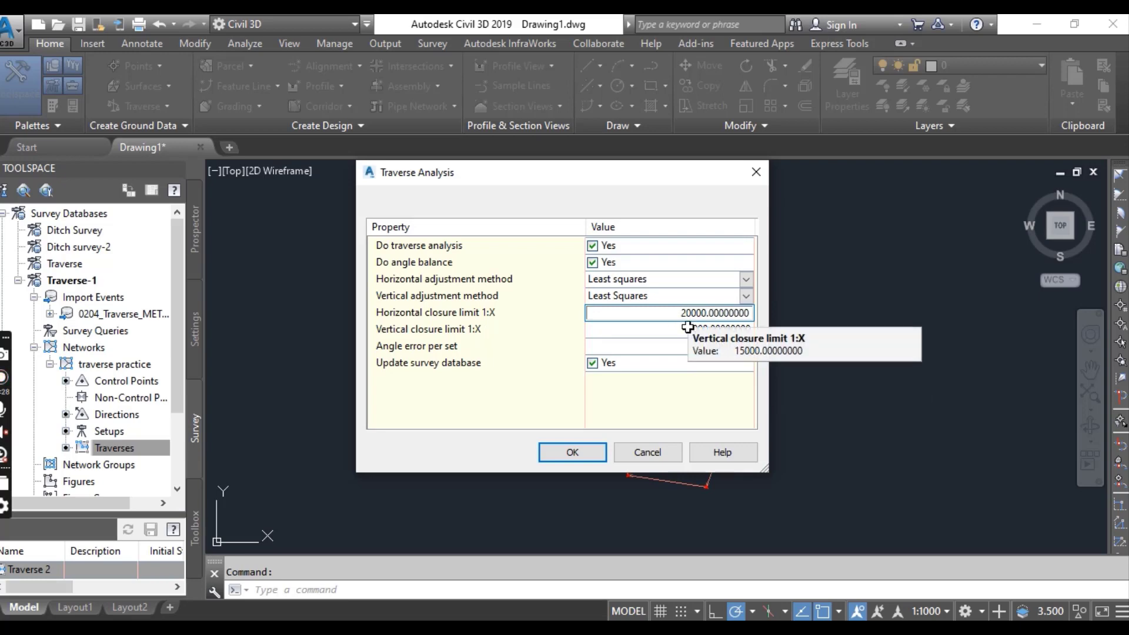
click(668, 329)
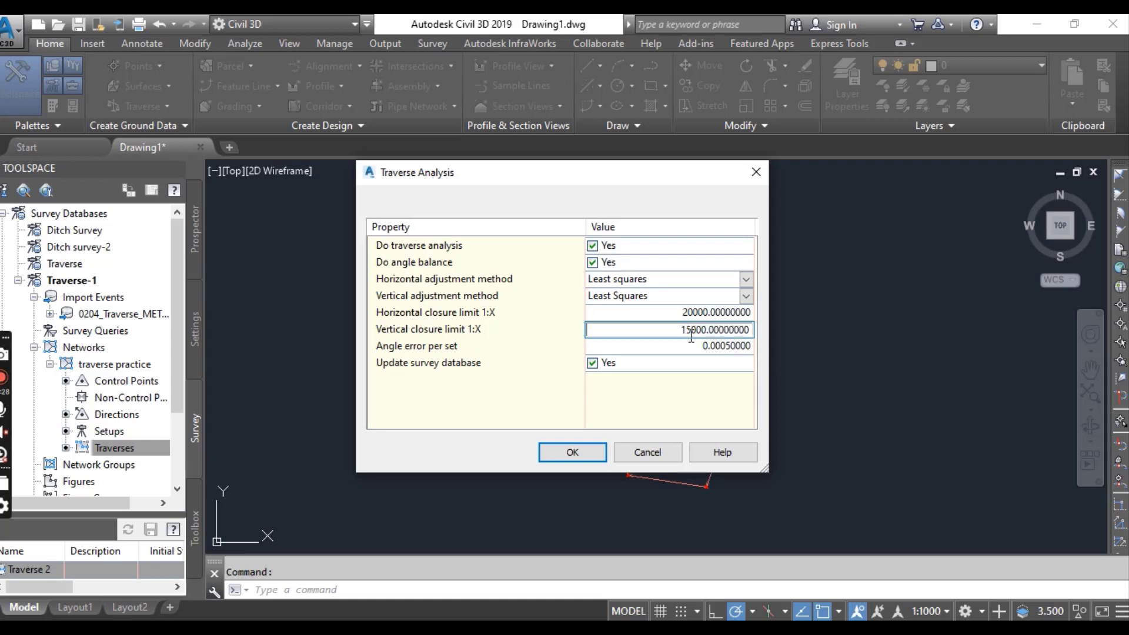
text(20000.00000000)
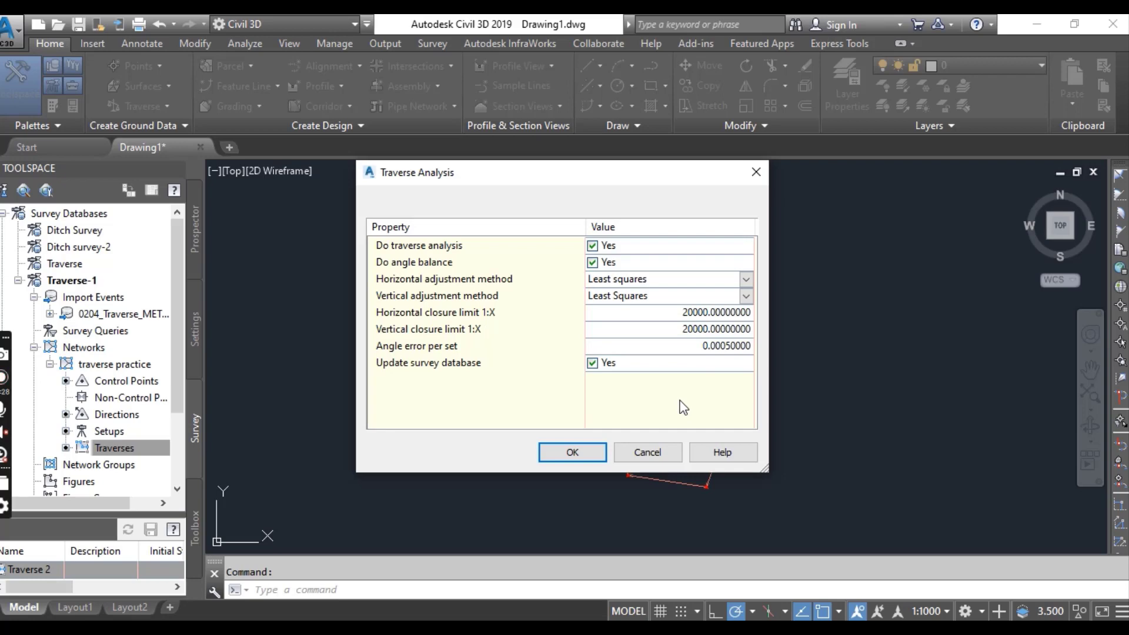
mouse_move(458, 372)
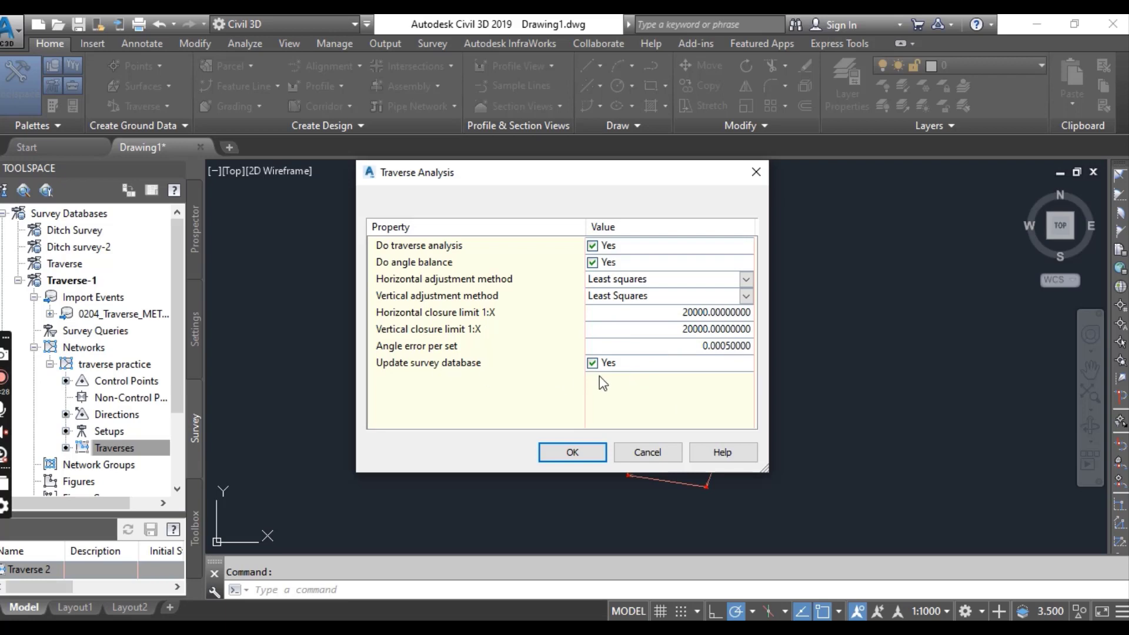
mouse_move(598, 387)
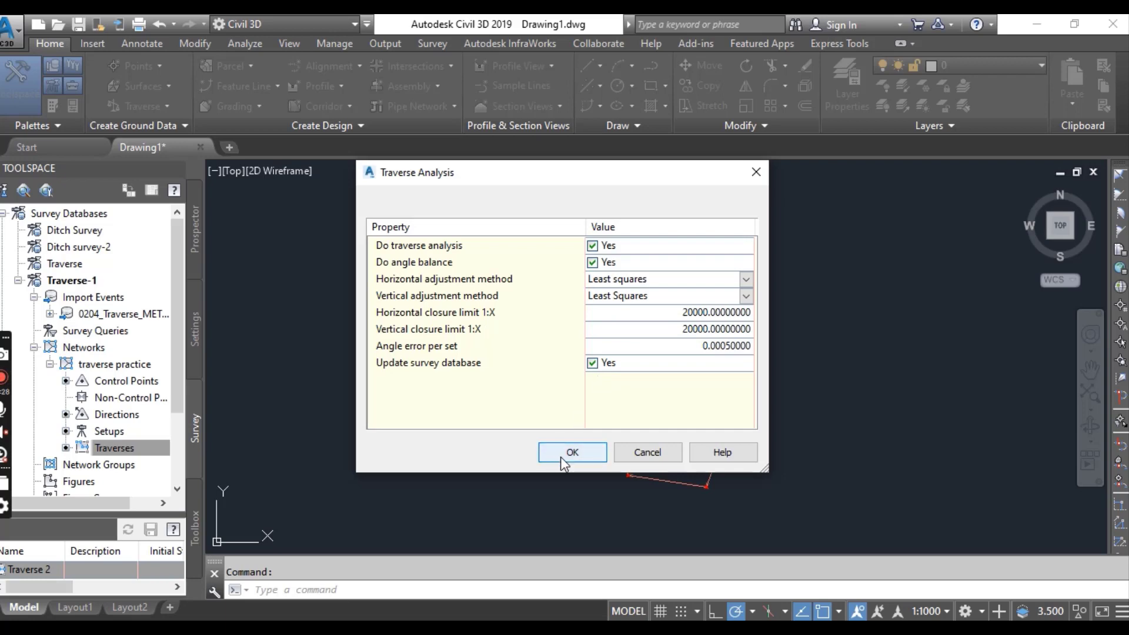
click(571, 452)
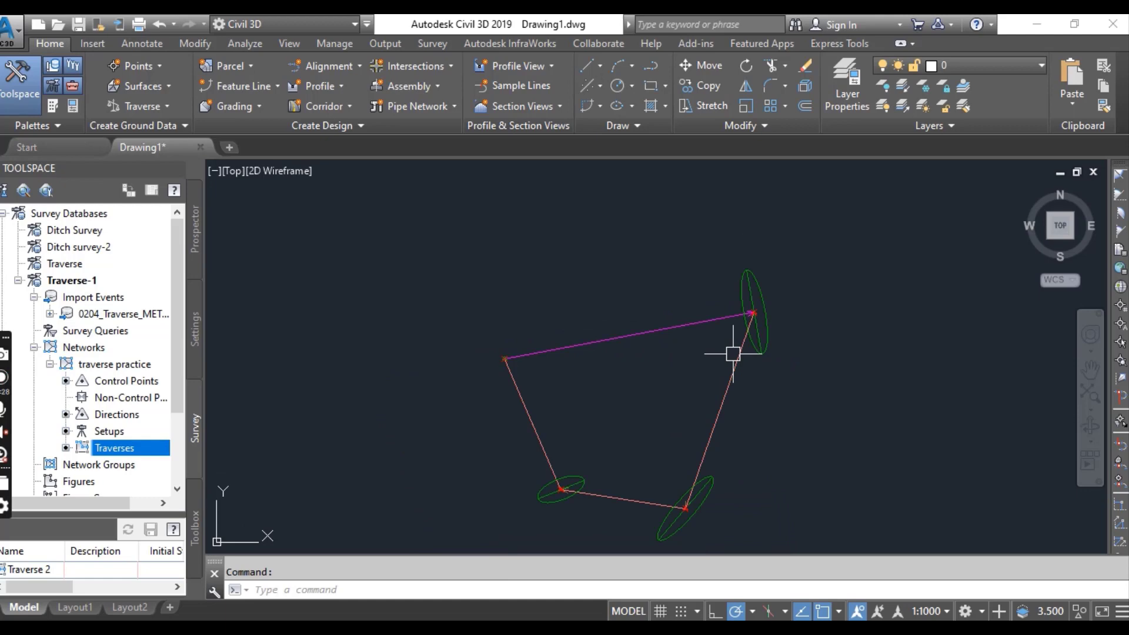
mouse_move(718, 380)
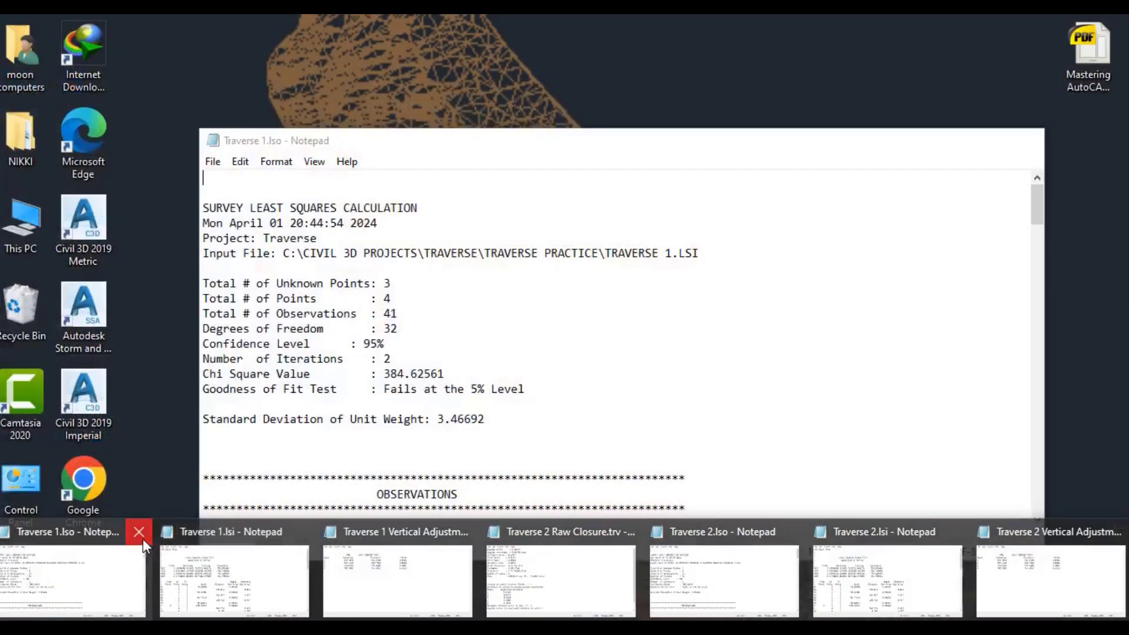
- Close the Traverse 1 least squares output and vertical adjustment report windows in Notepad
click(139, 532)
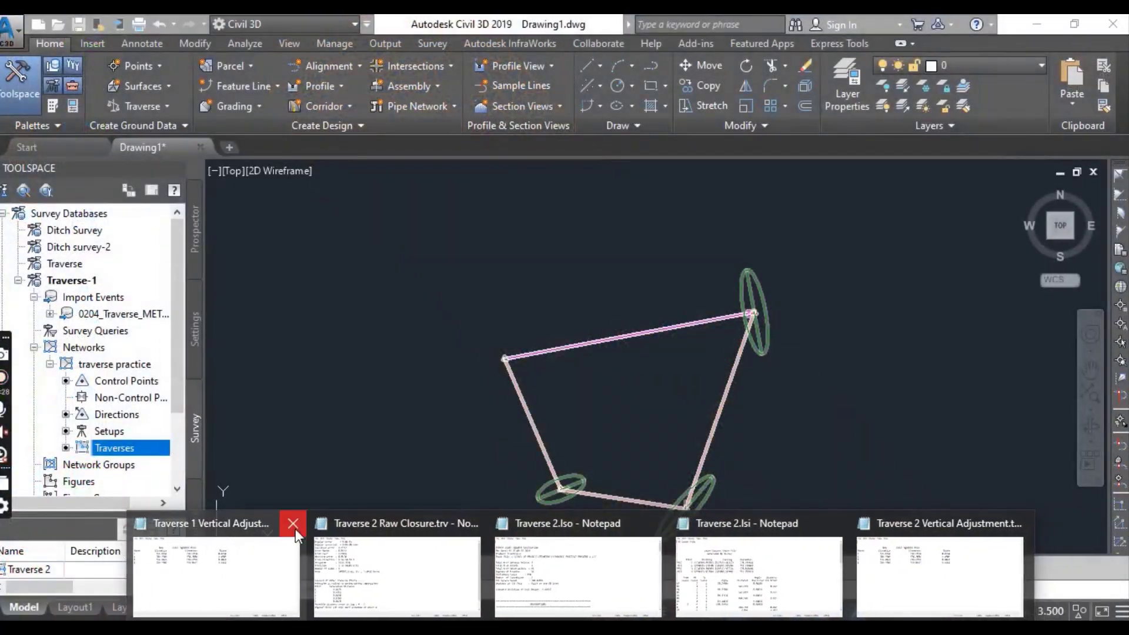
click(293, 524)
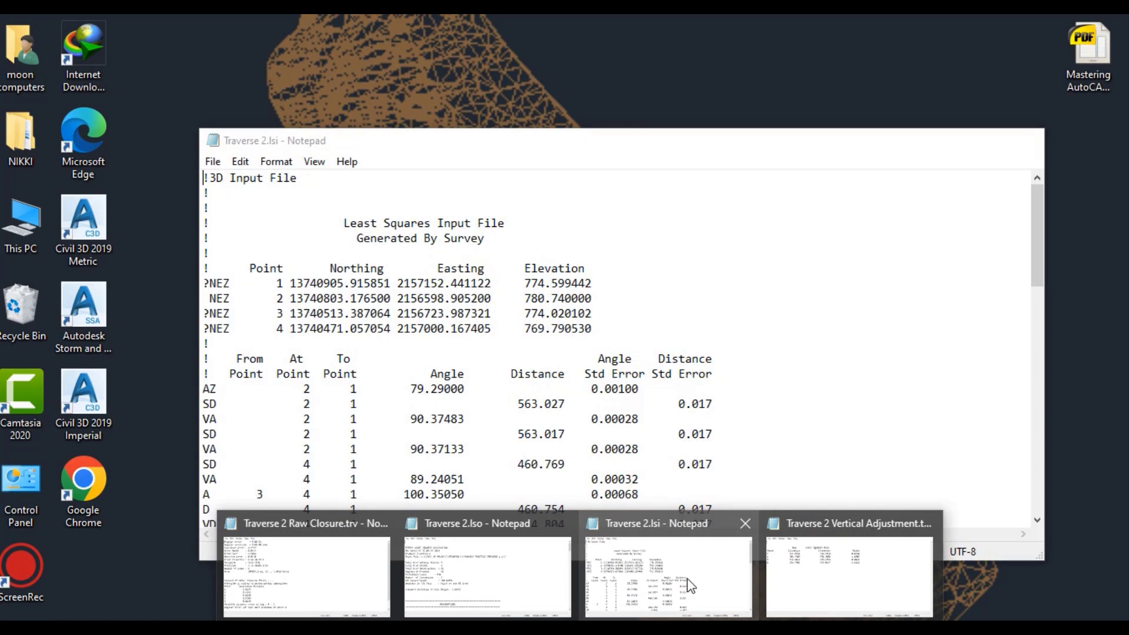
mouse_move(655, 567)
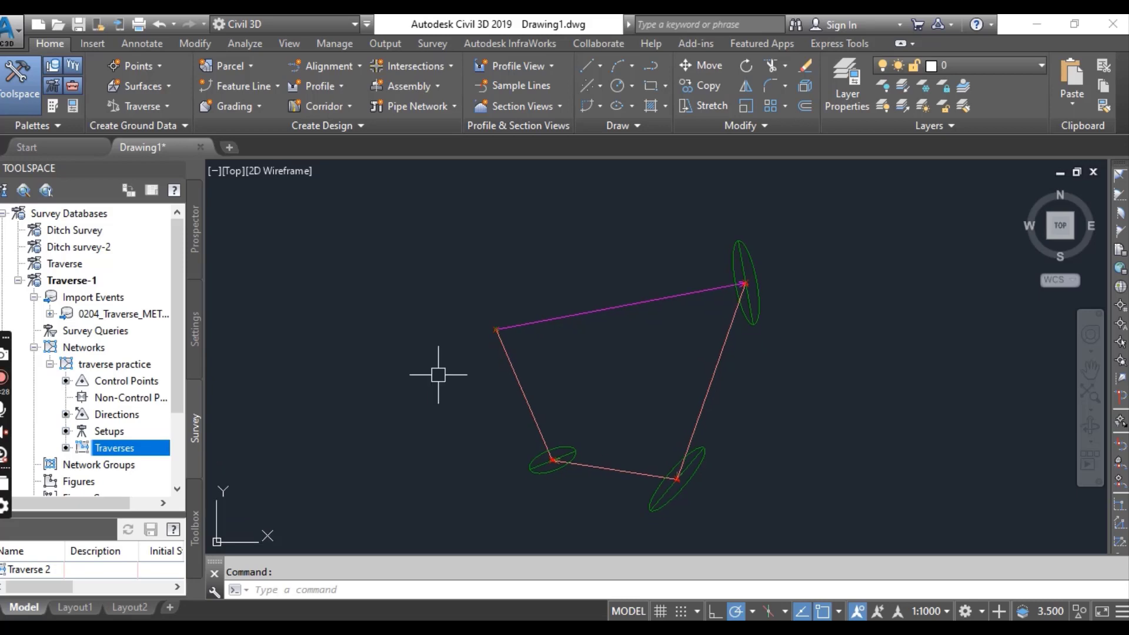
mouse_move(439, 391)
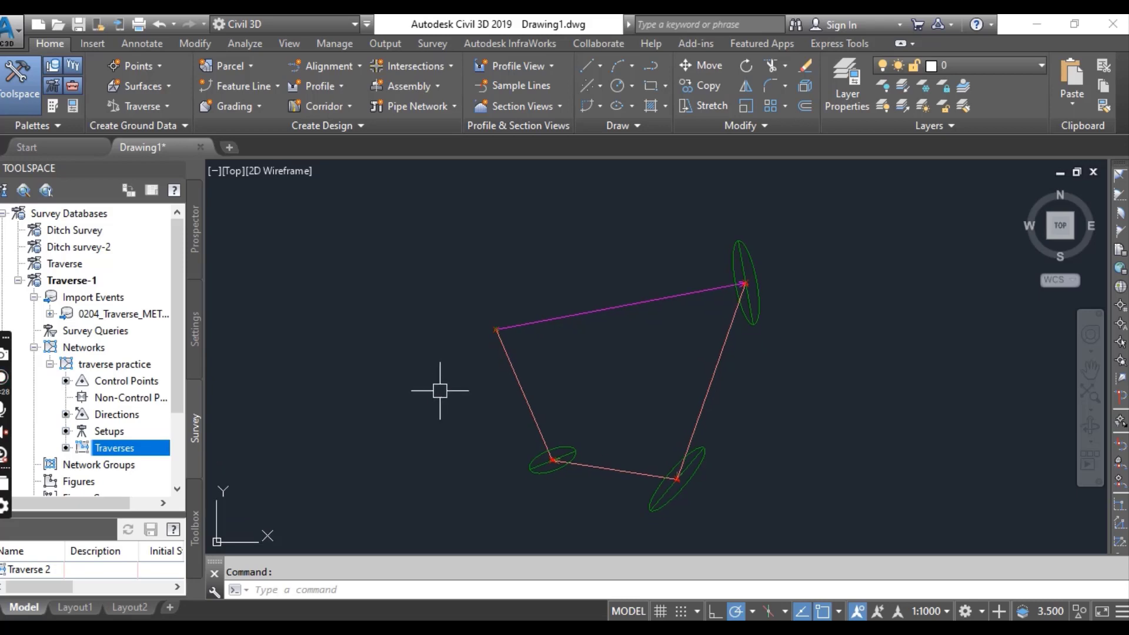